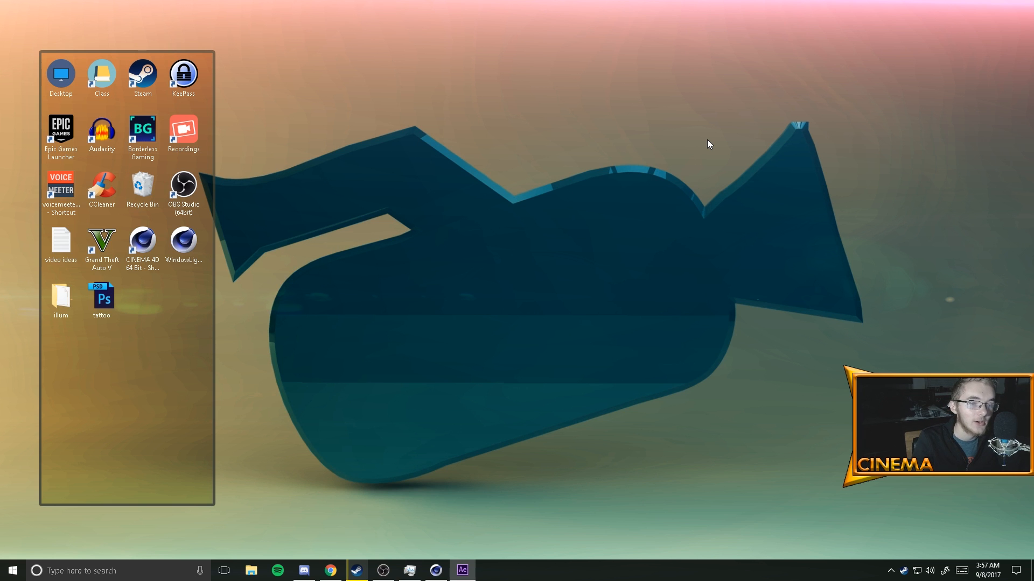
mouse_move(693, 153)
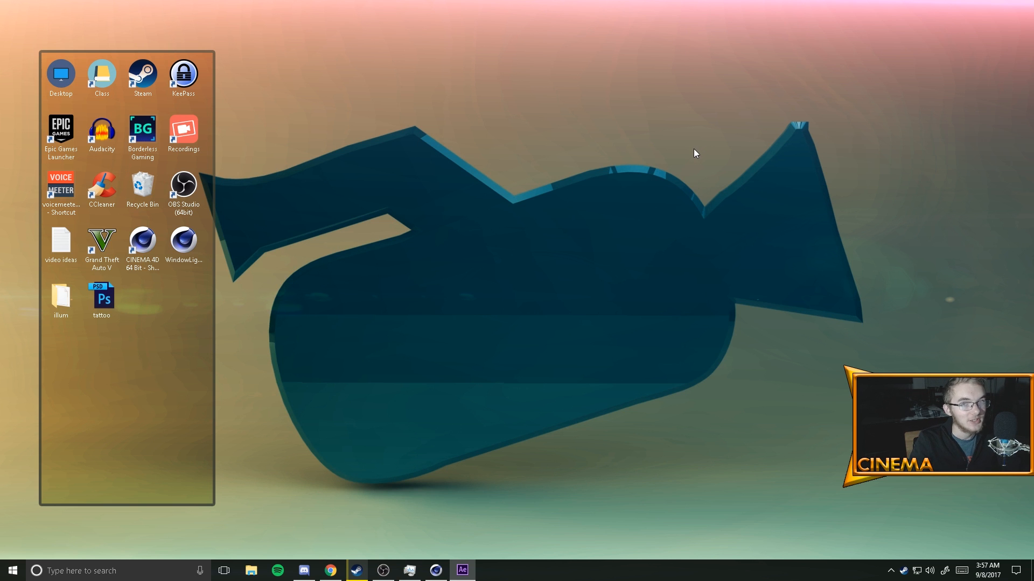
mouse_move(693, 153)
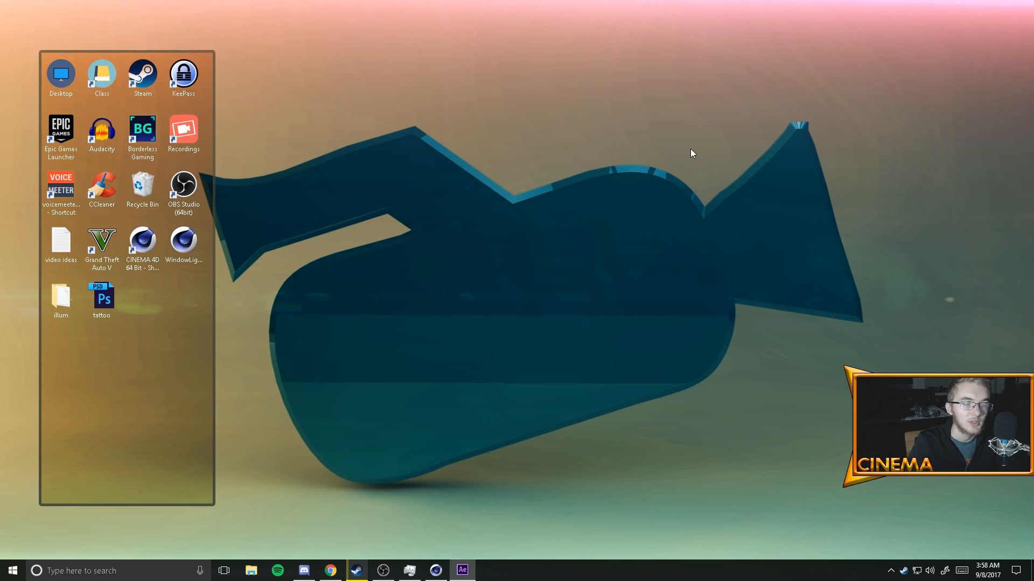
mouse_move(670, 154)
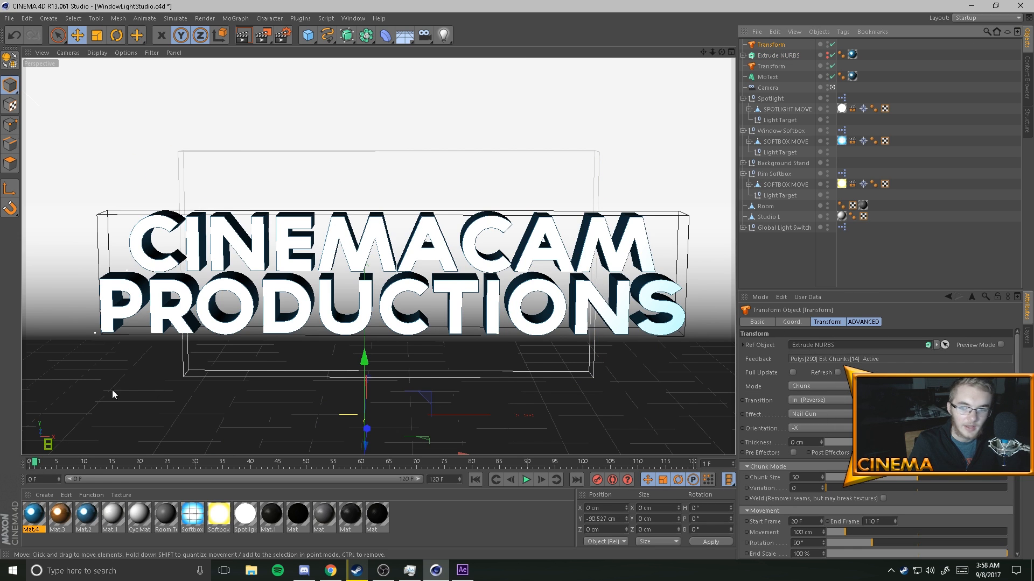
Step: Minimize Cinema 4D after viewing the extruded CinemaCam Productions text scene
click(229, 461)
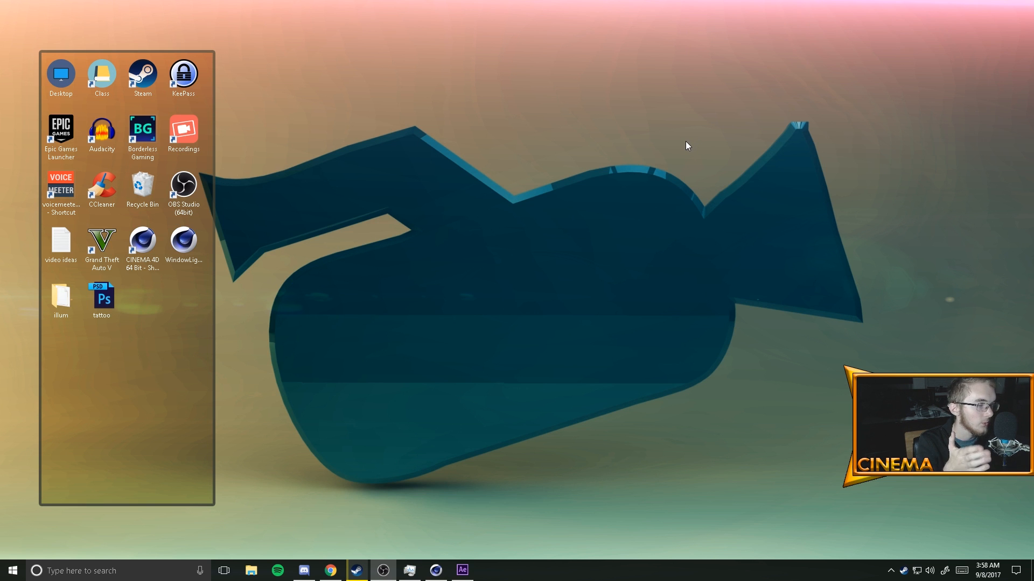
mouse_move(495, 152)
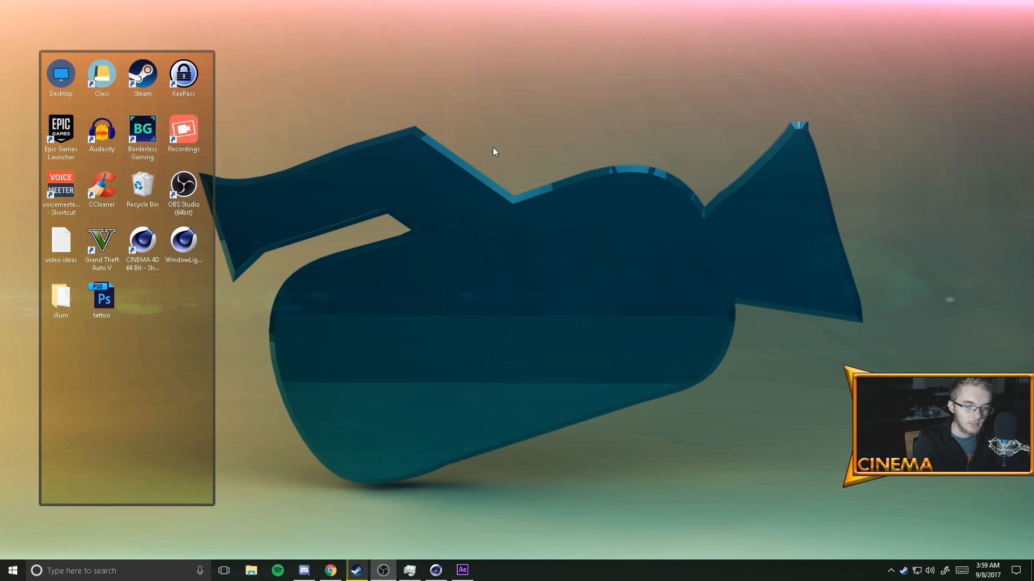
mouse_move(517, 337)
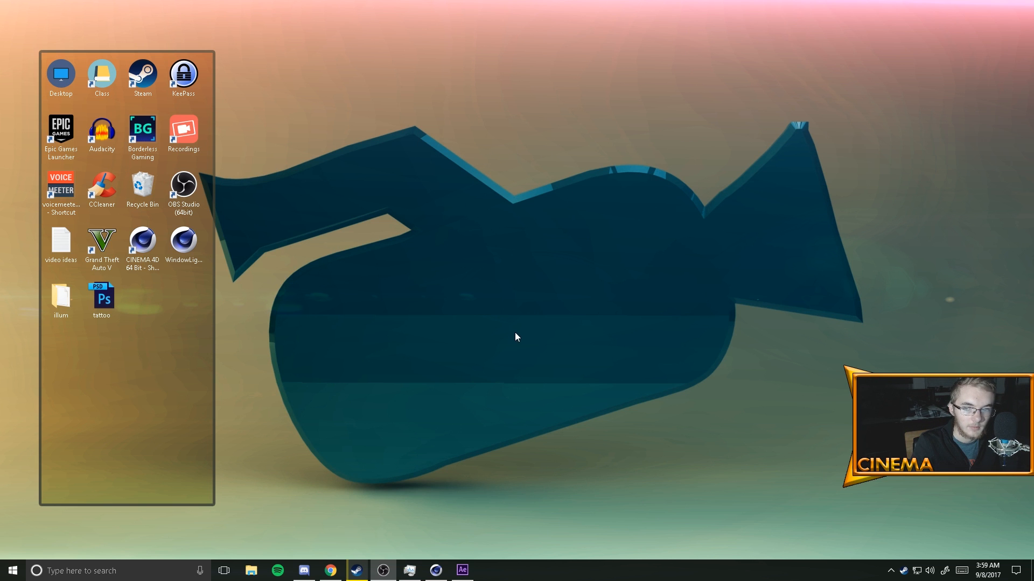
Step: Switch to After Effects and show the intro project's Rendernew-1 composition
click(462, 571)
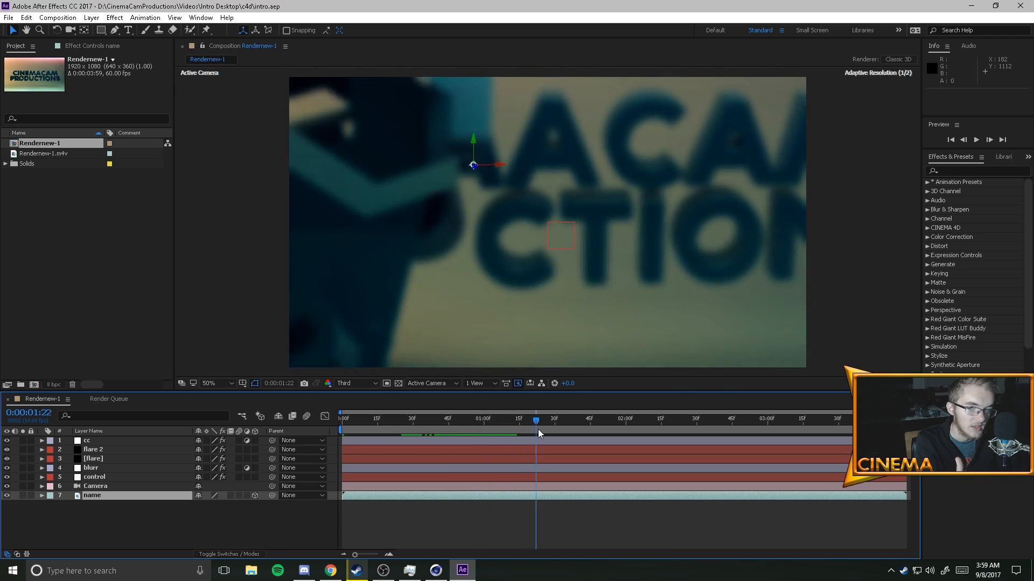
click(625, 418)
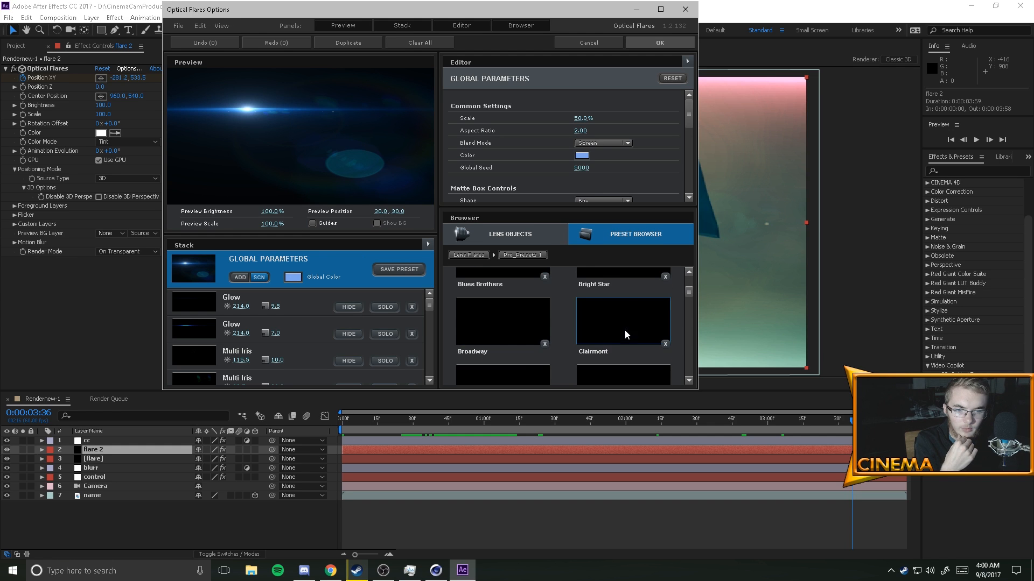
scroll(down, 3)
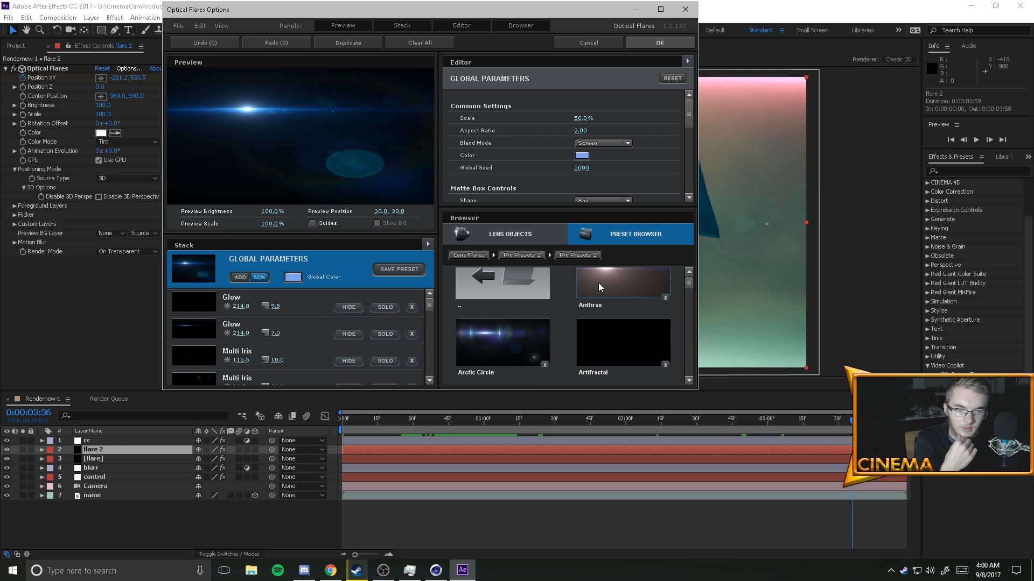
scroll(down, 3)
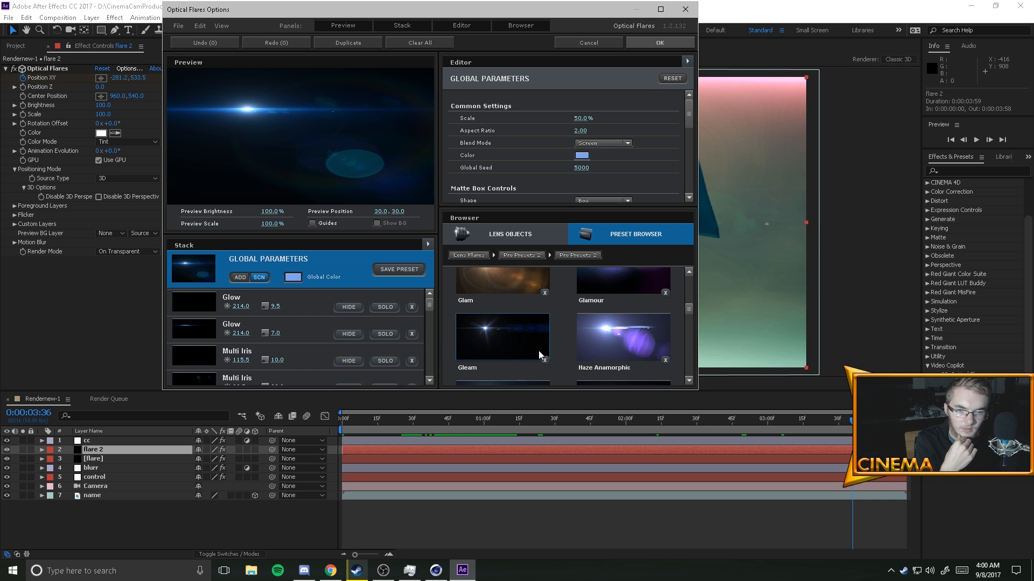
scroll(down, 3)
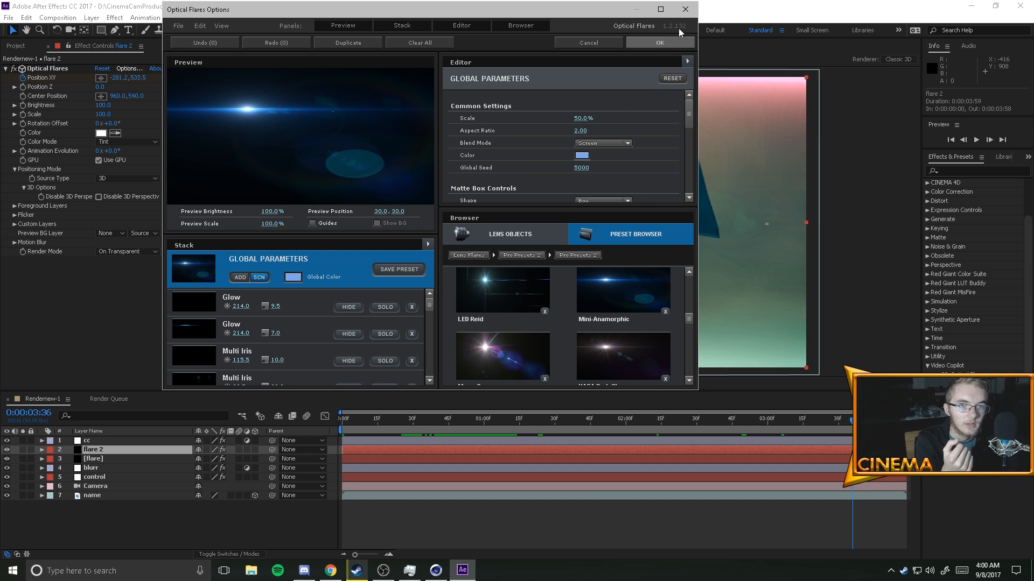
click(659, 42)
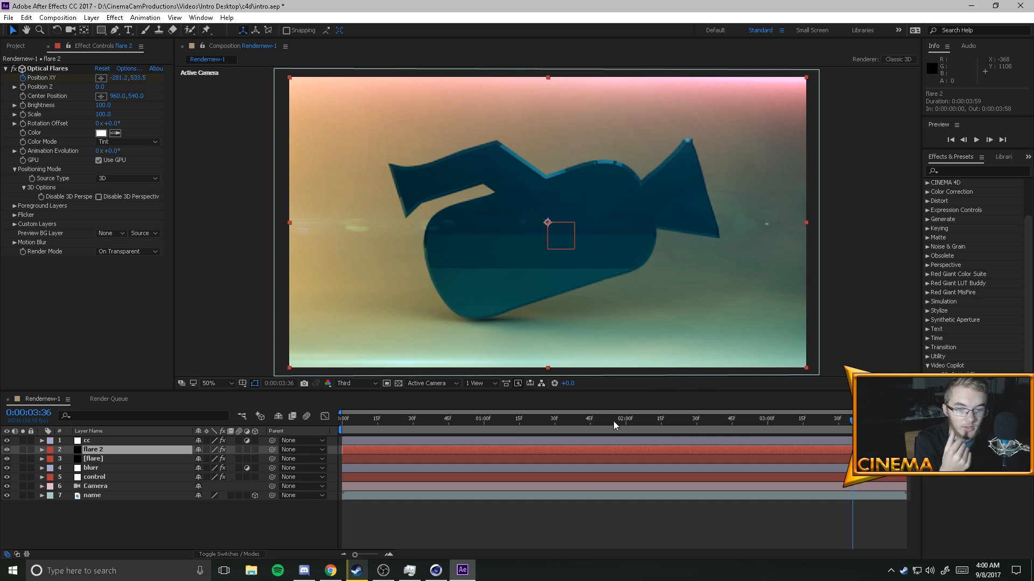
Step: Preview later and near-end frames of the intro, then show the cc layer's Mojo controls
click(790, 418)
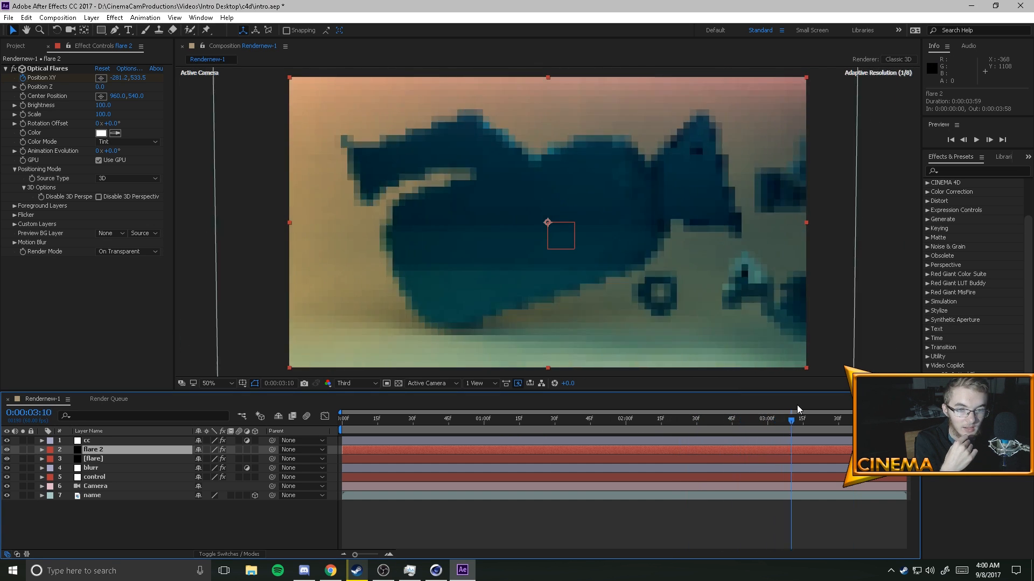
click(341, 419)
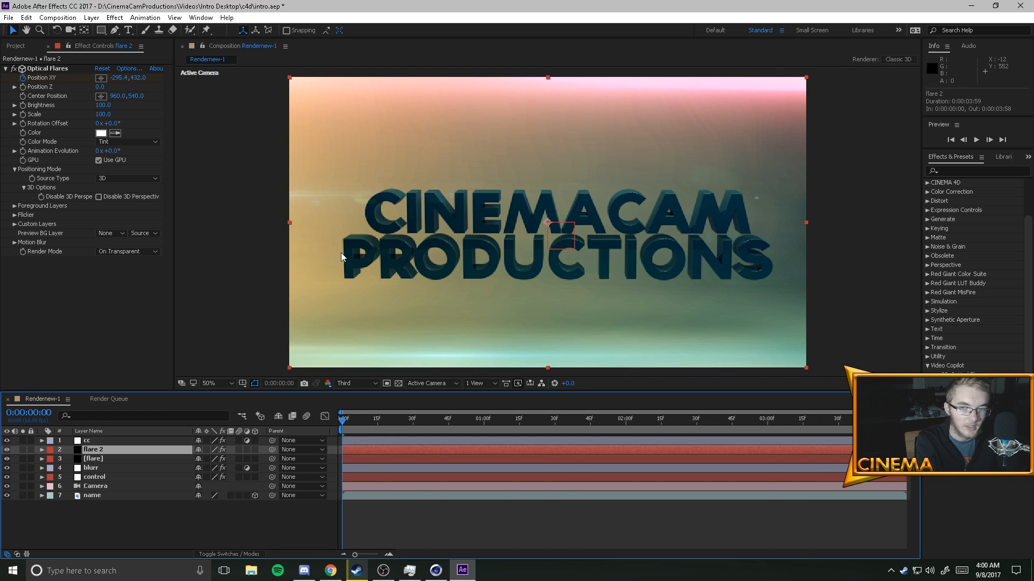
mouse_move(829, 97)
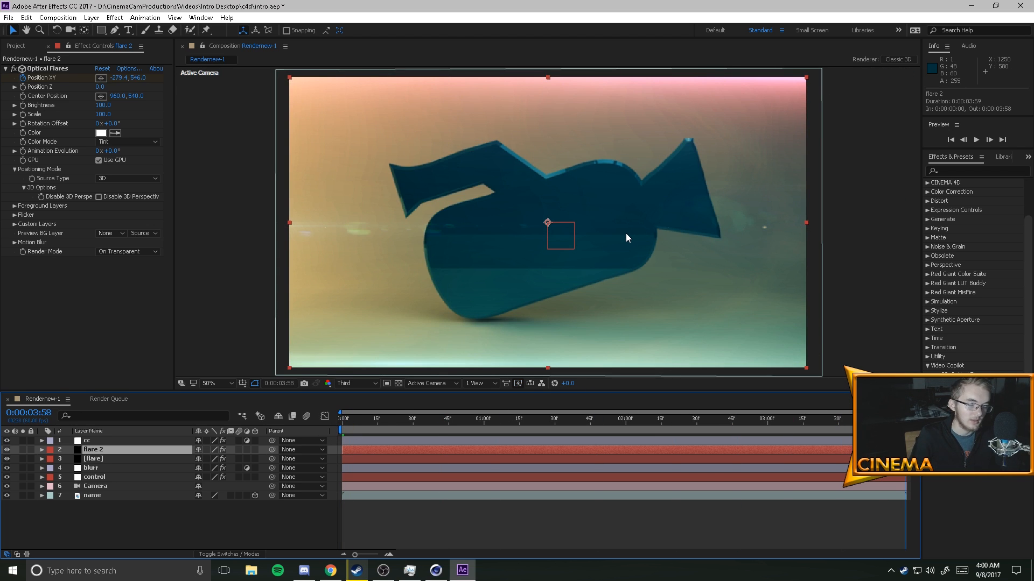
mouse_move(632, 277)
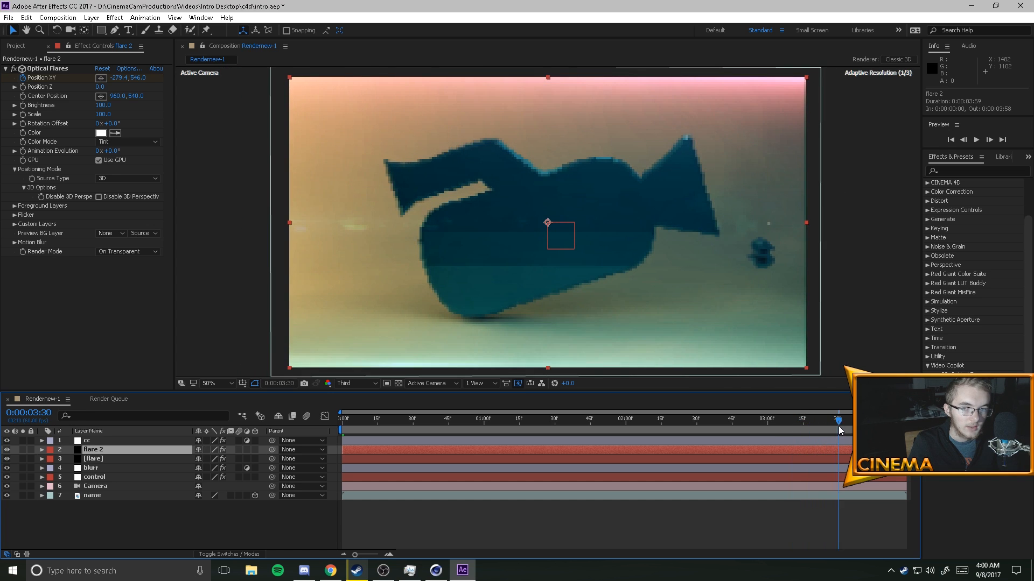
click(837, 420)
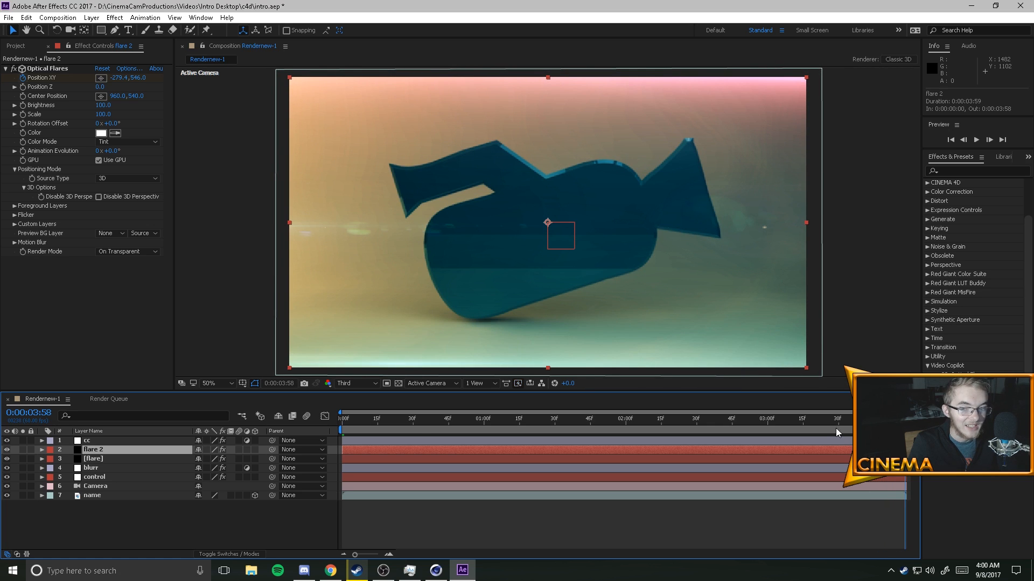
click(86, 440)
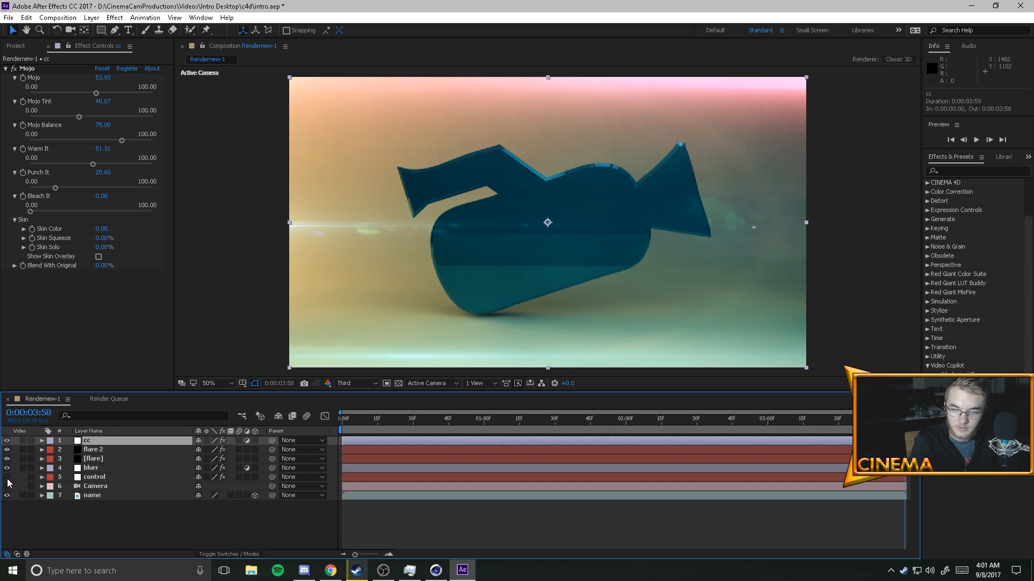
Step: Hide and re-show the cc, flare 2 and [flare] layers, then minimize After Effects
click(6, 440)
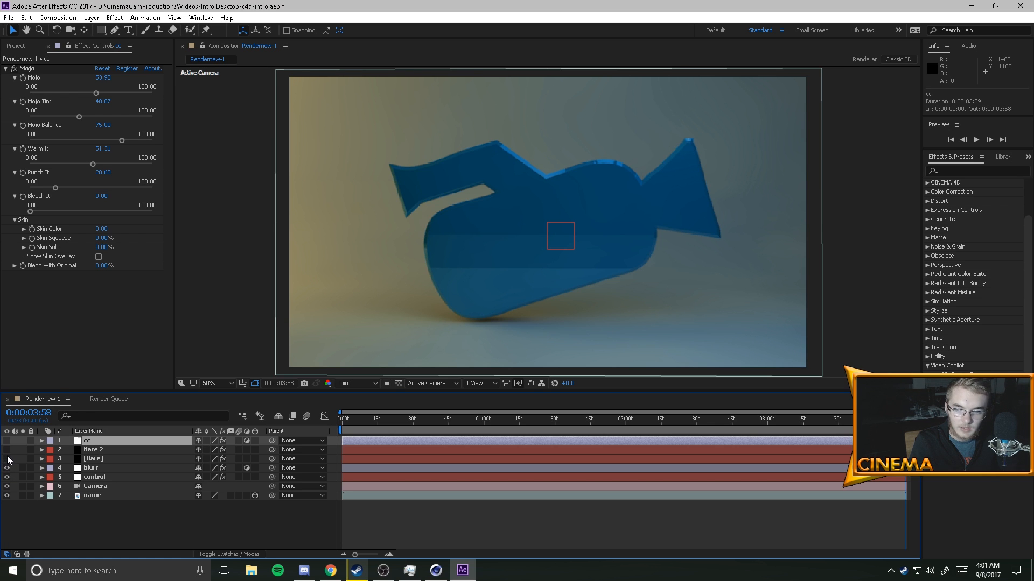
click(6, 449)
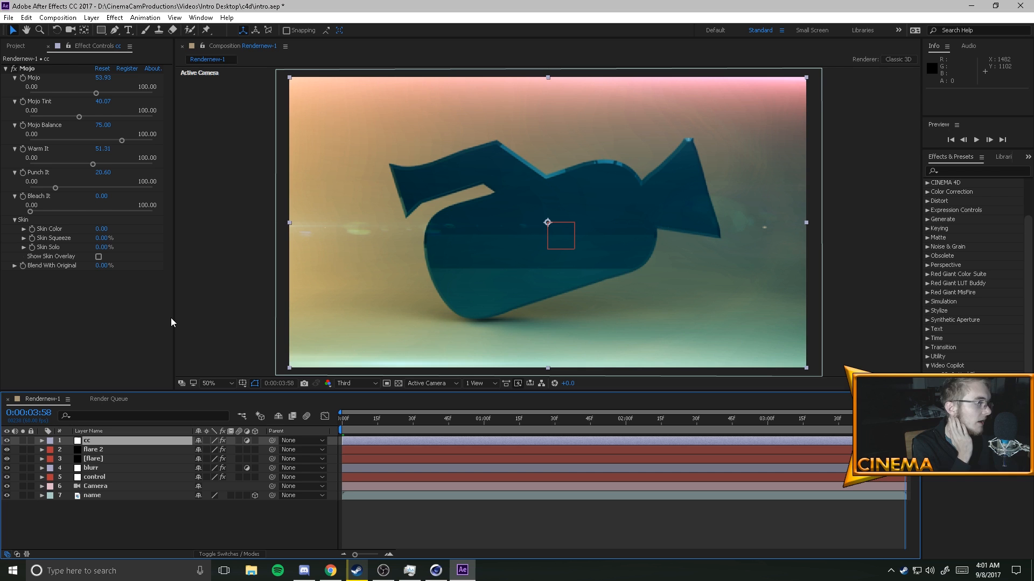
mouse_move(156, 256)
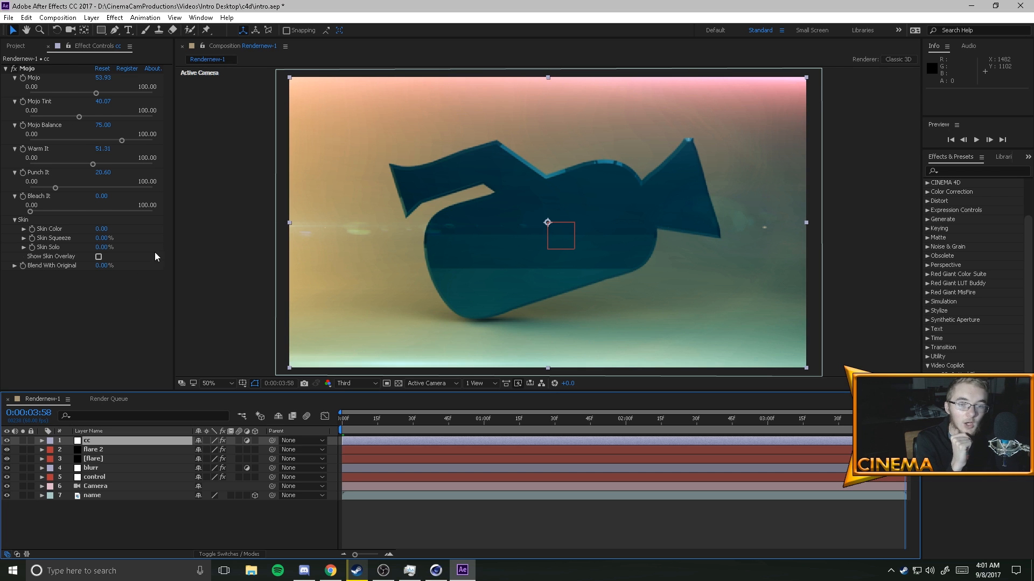
click(995, 6)
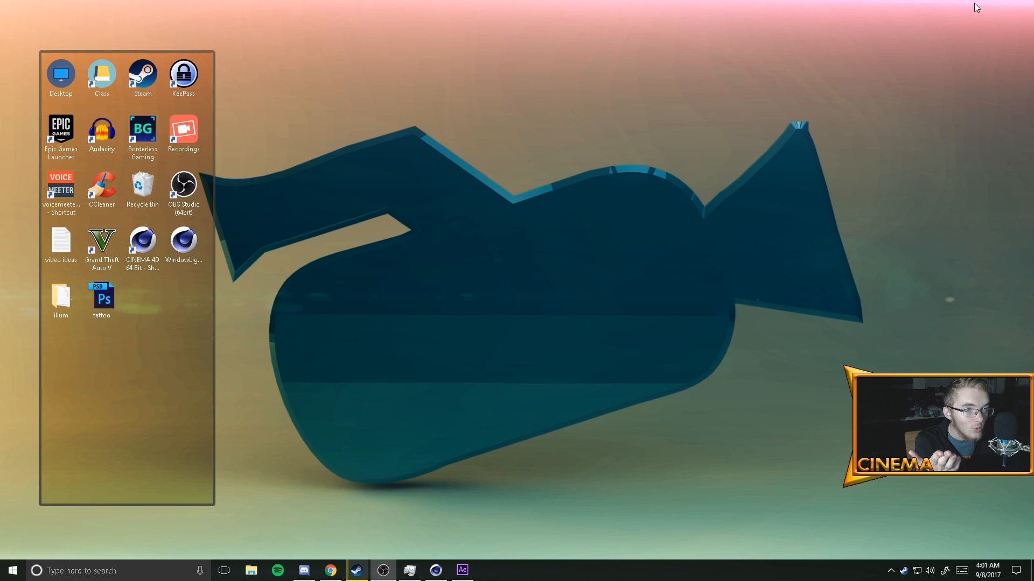
Step: Close After Effects and Cinema 4D, leaving the camera-logo desktop
click(462, 571)
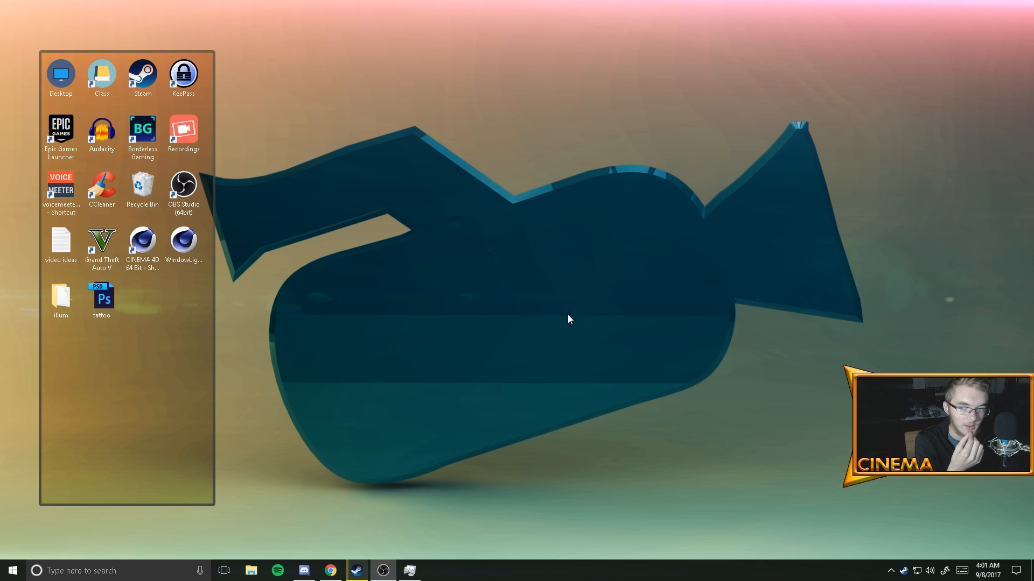
mouse_move(261, 258)
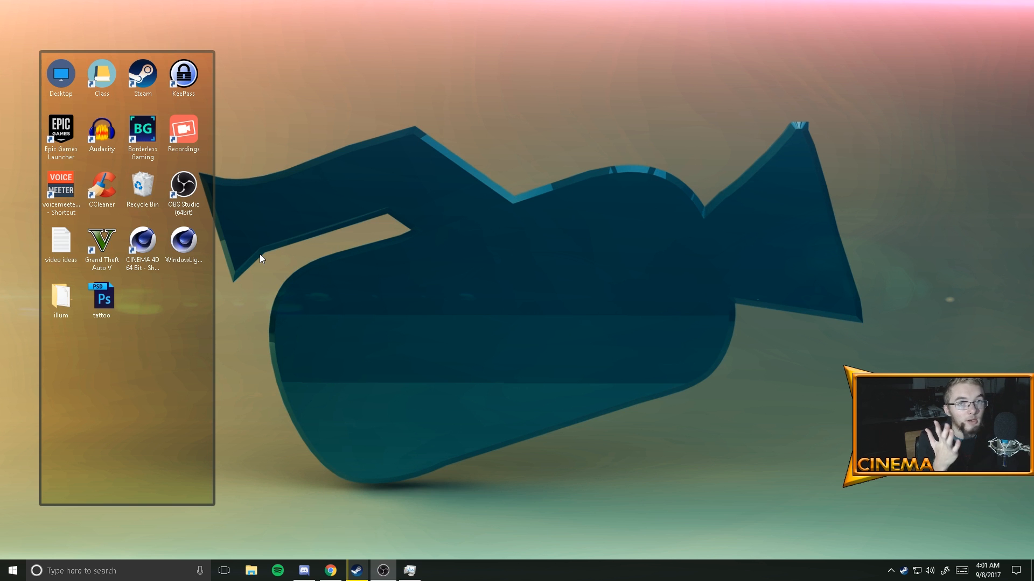
mouse_move(10, 298)
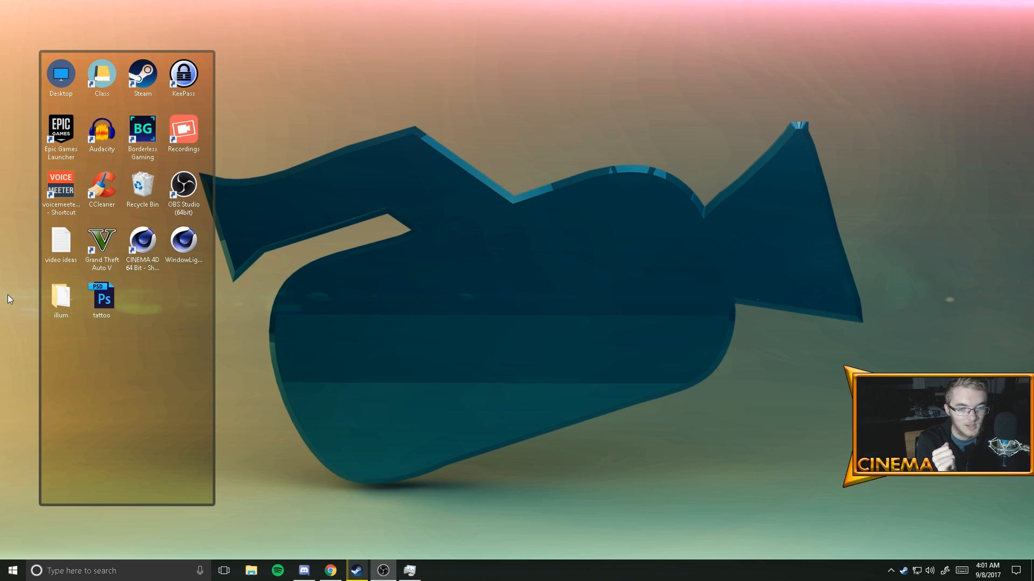
mouse_move(24, 316)
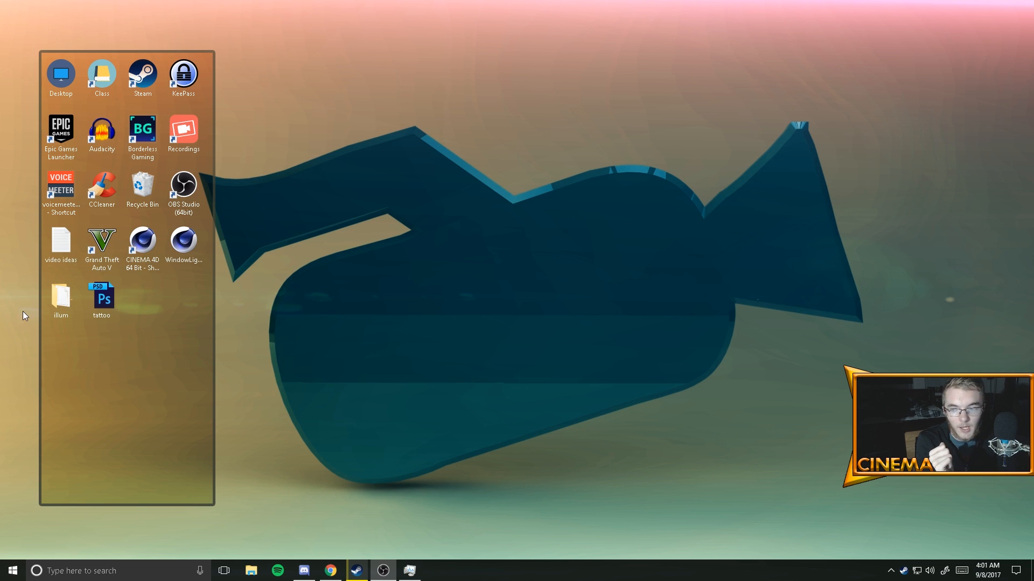
mouse_move(23, 332)
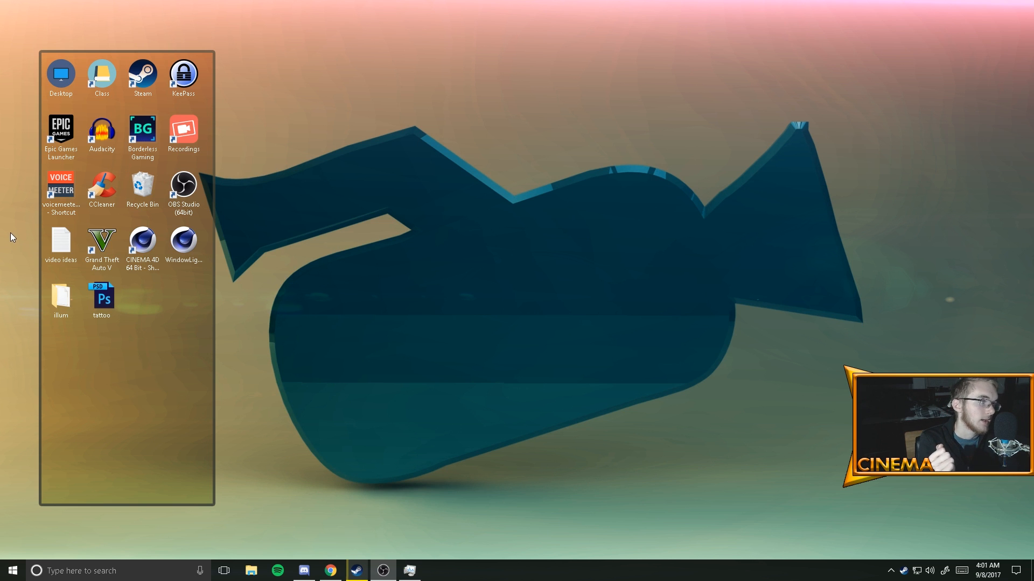
mouse_move(329, 244)
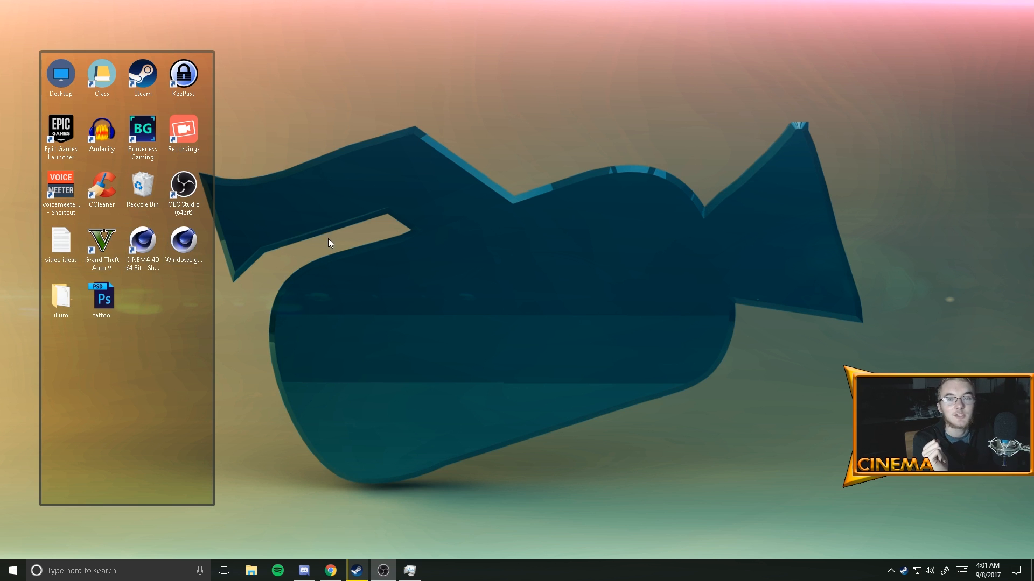
mouse_move(310, 245)
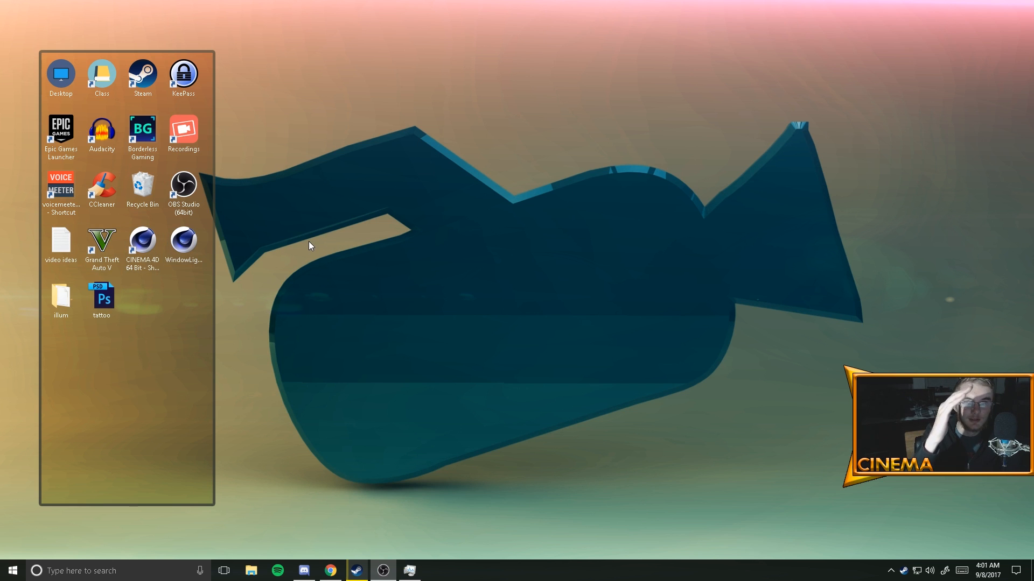